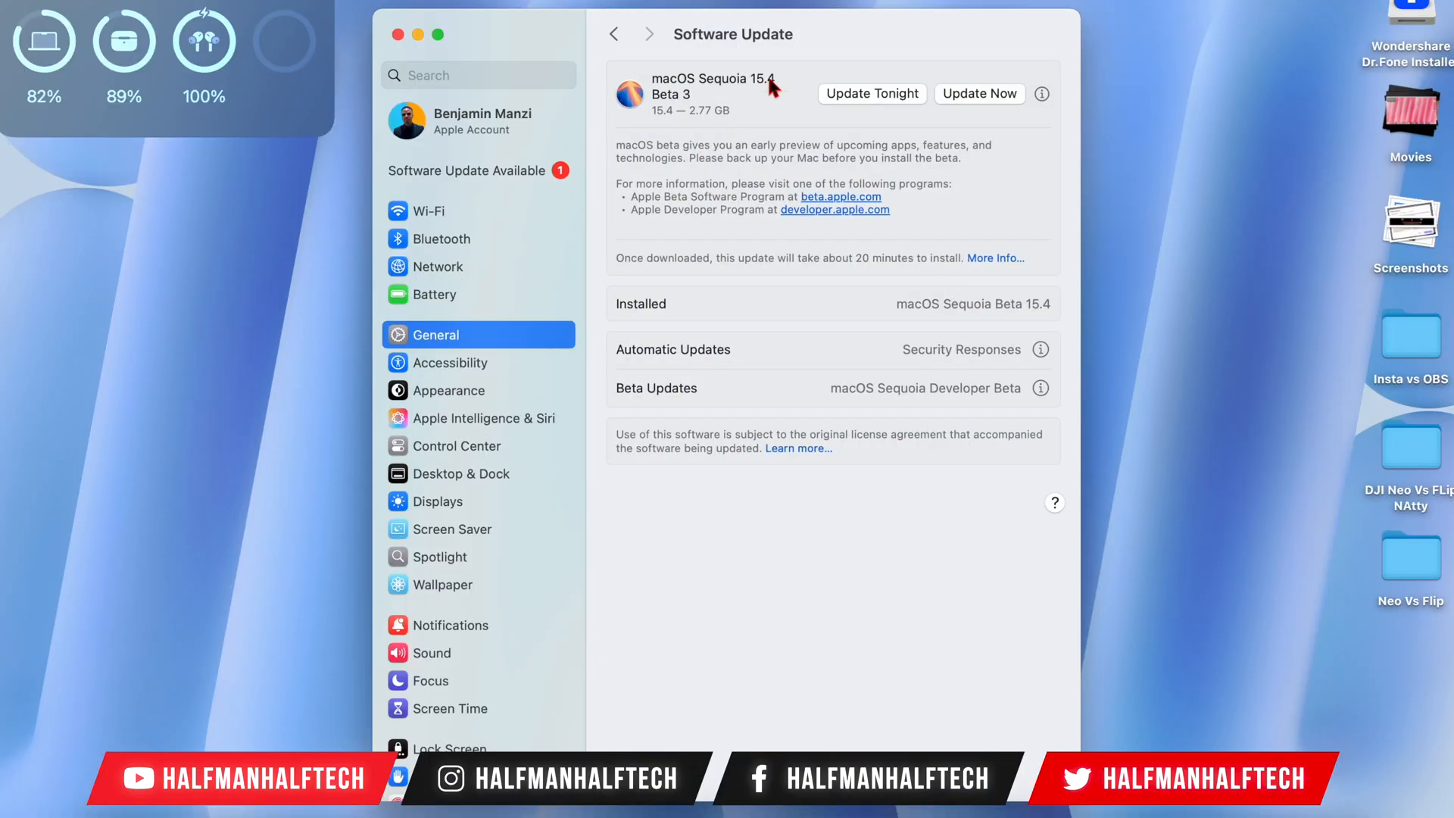
pyautogui.moveTo(663, 85)
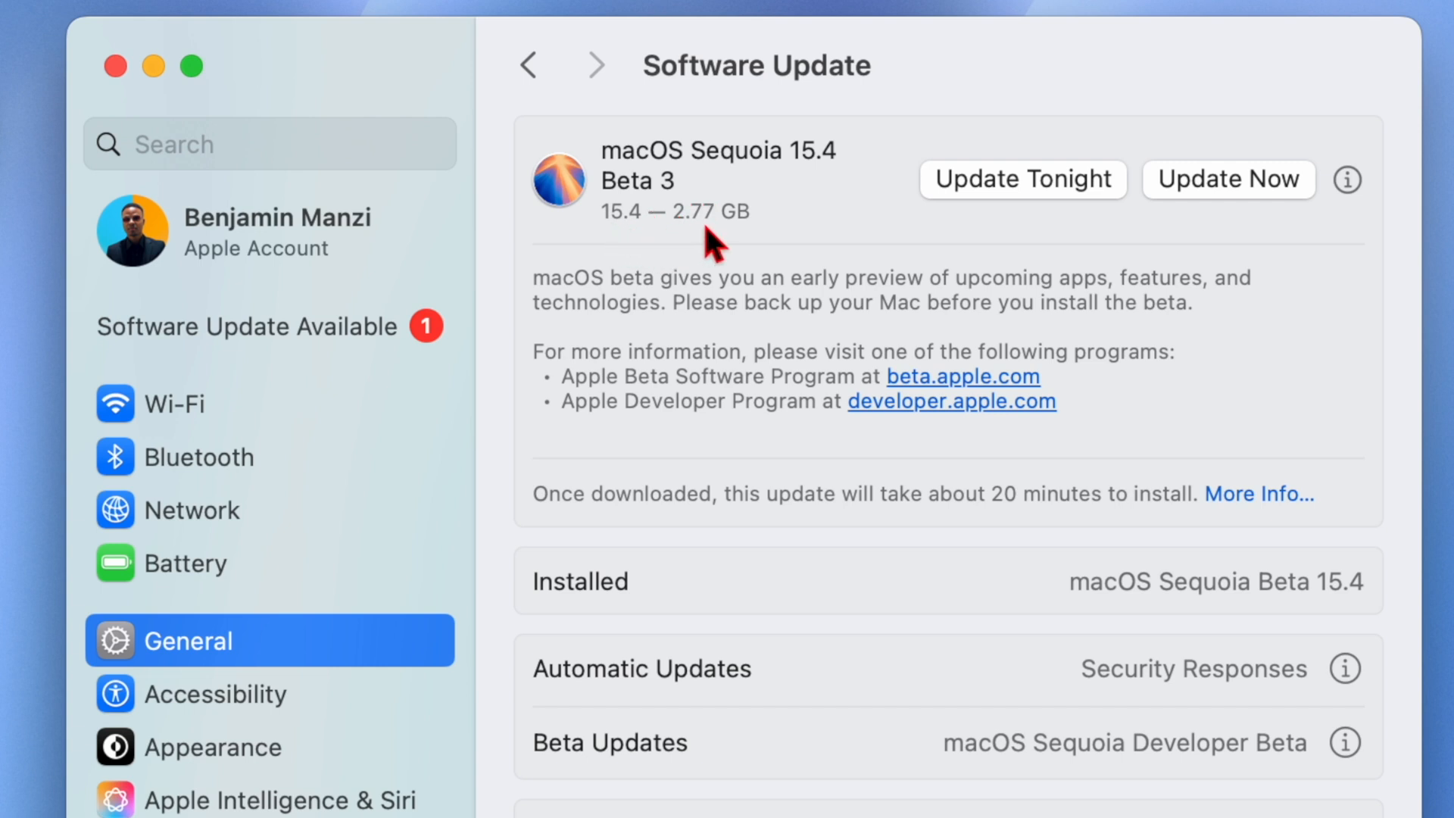
pyautogui.moveTo(742, 241)
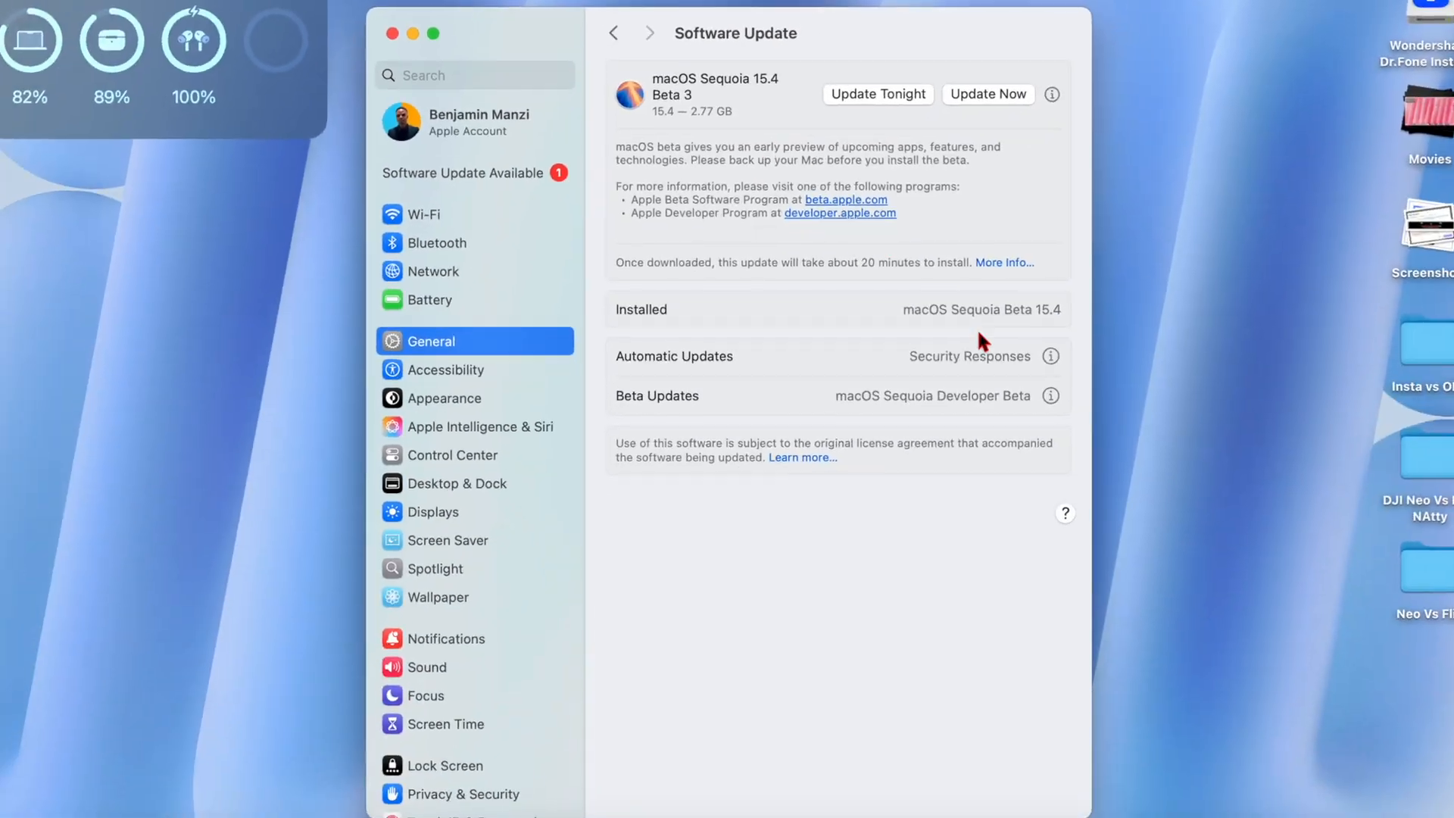
# - Start the macOS Sequoia 15.4 Beta 3 update from the Software Update pane
pyautogui.click(988, 94)
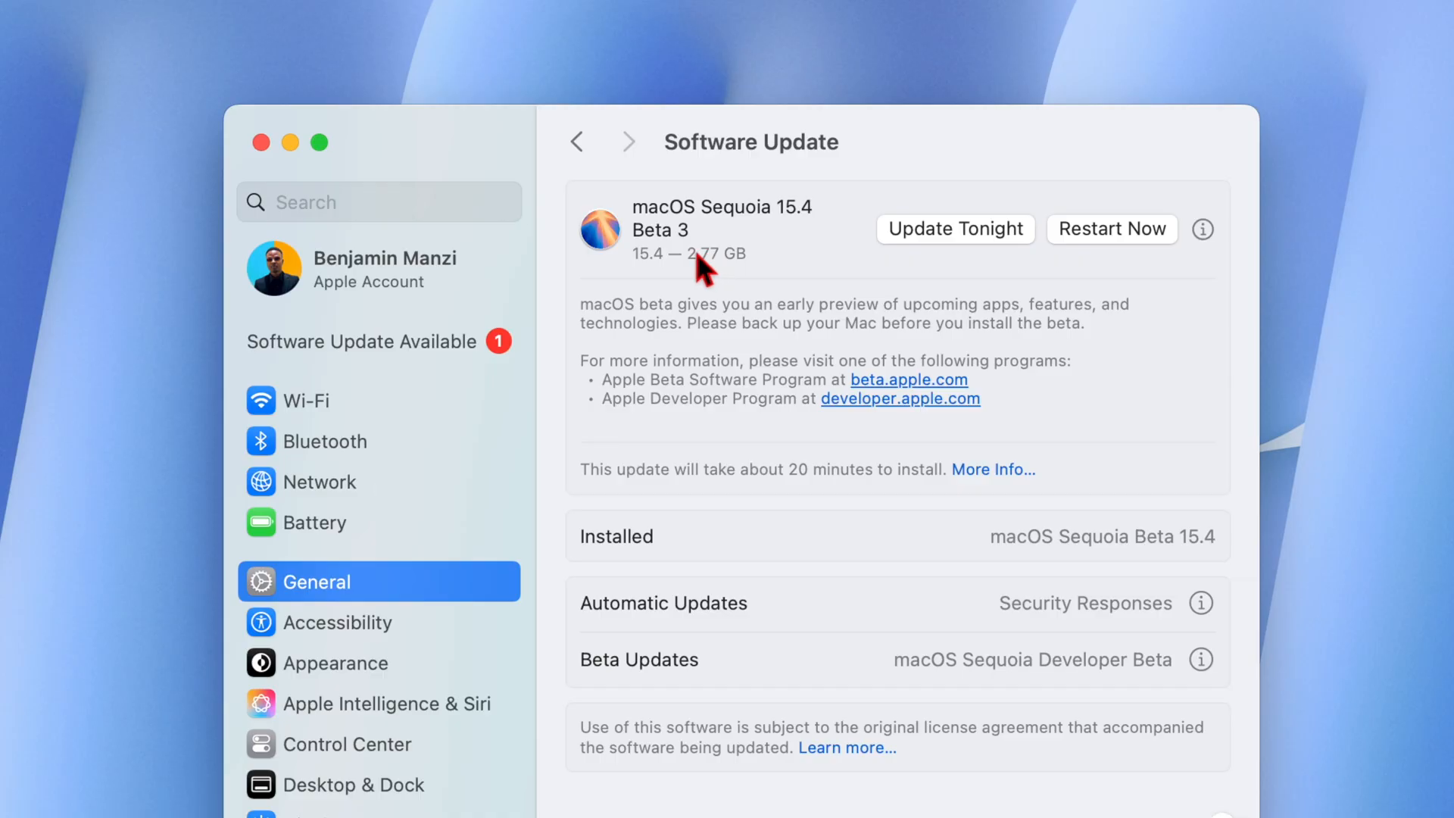
pyautogui.moveTo(704, 263)
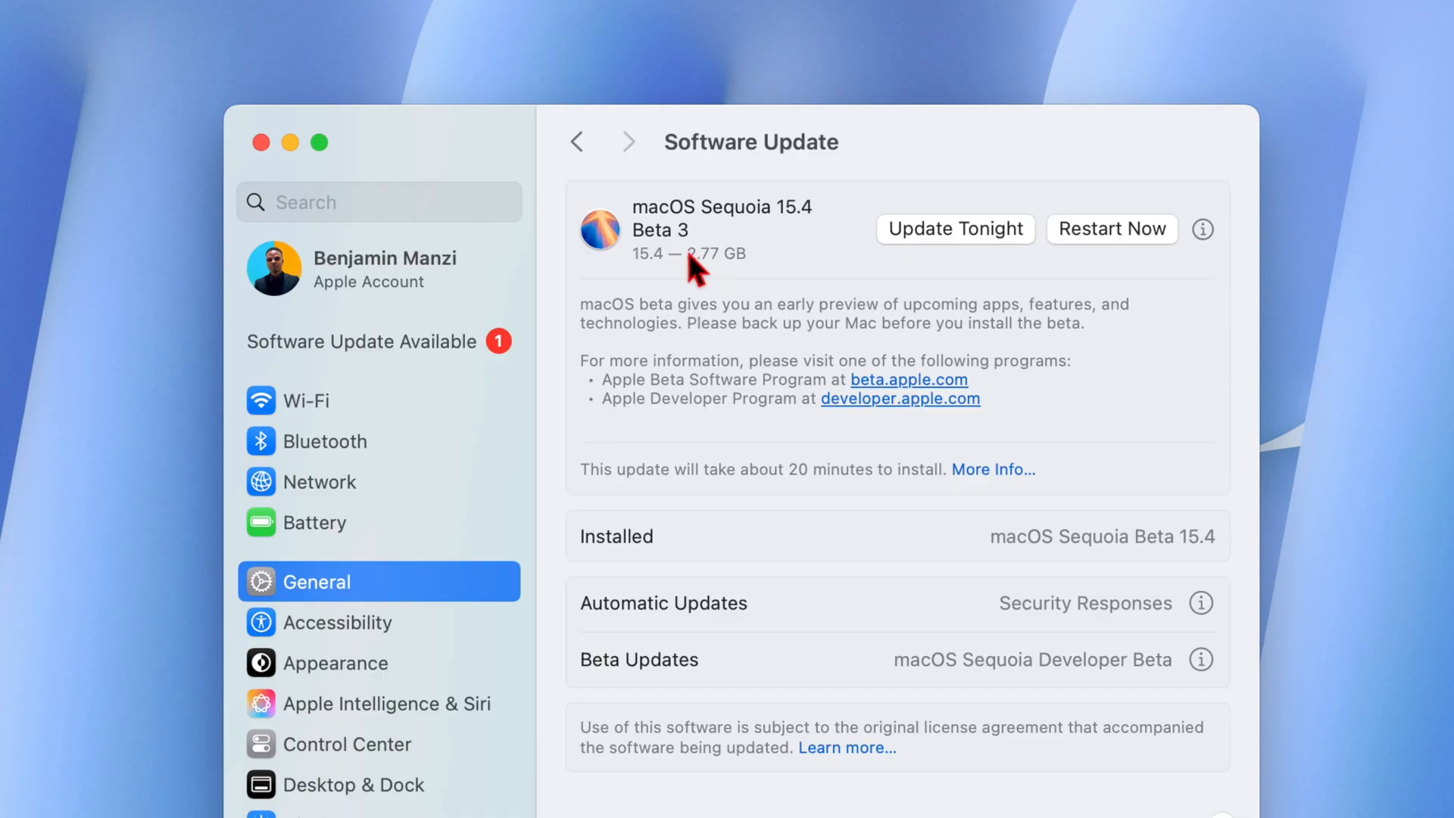
pyautogui.moveTo(735, 271)
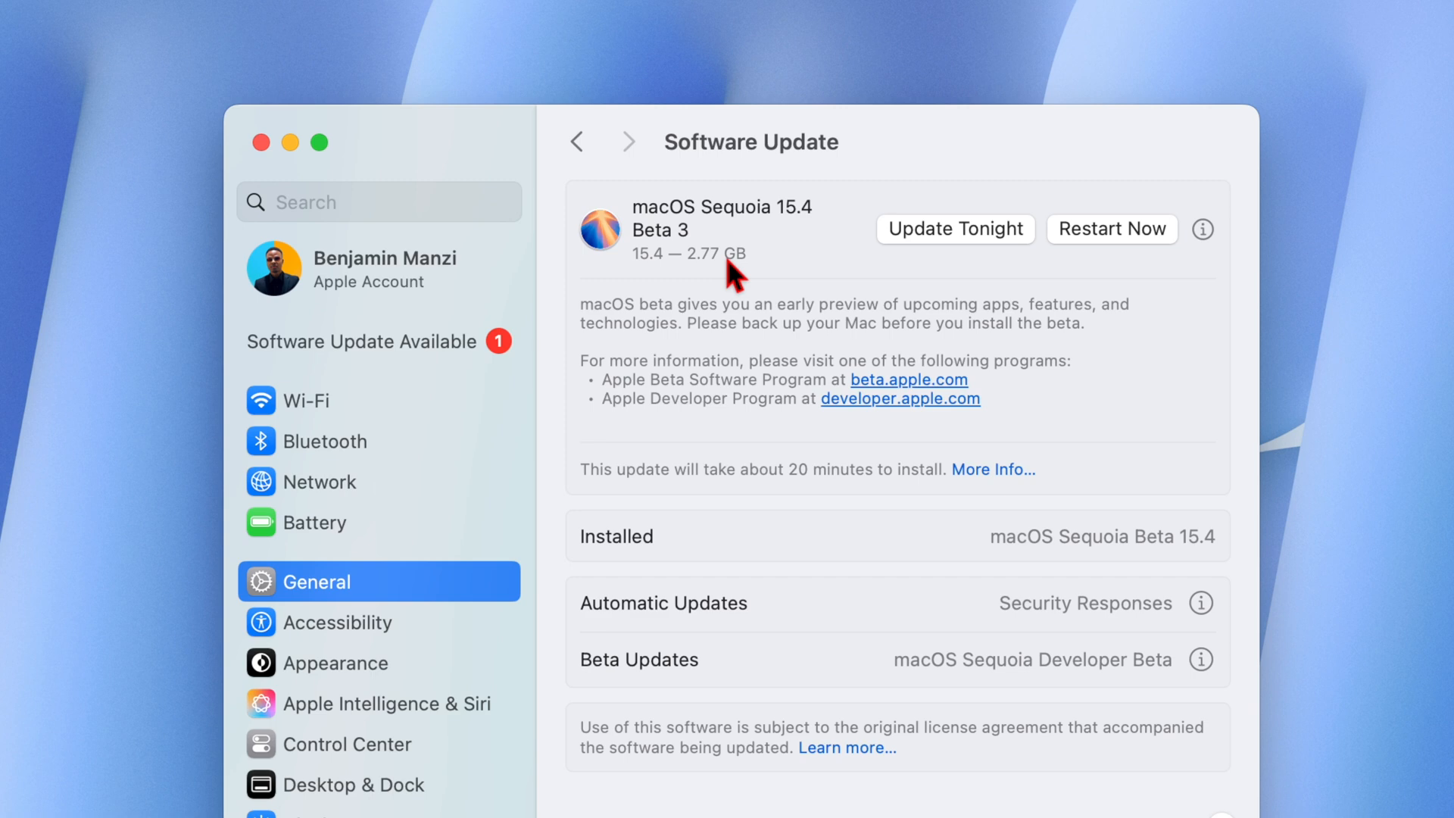
pyautogui.moveTo(580, 310)
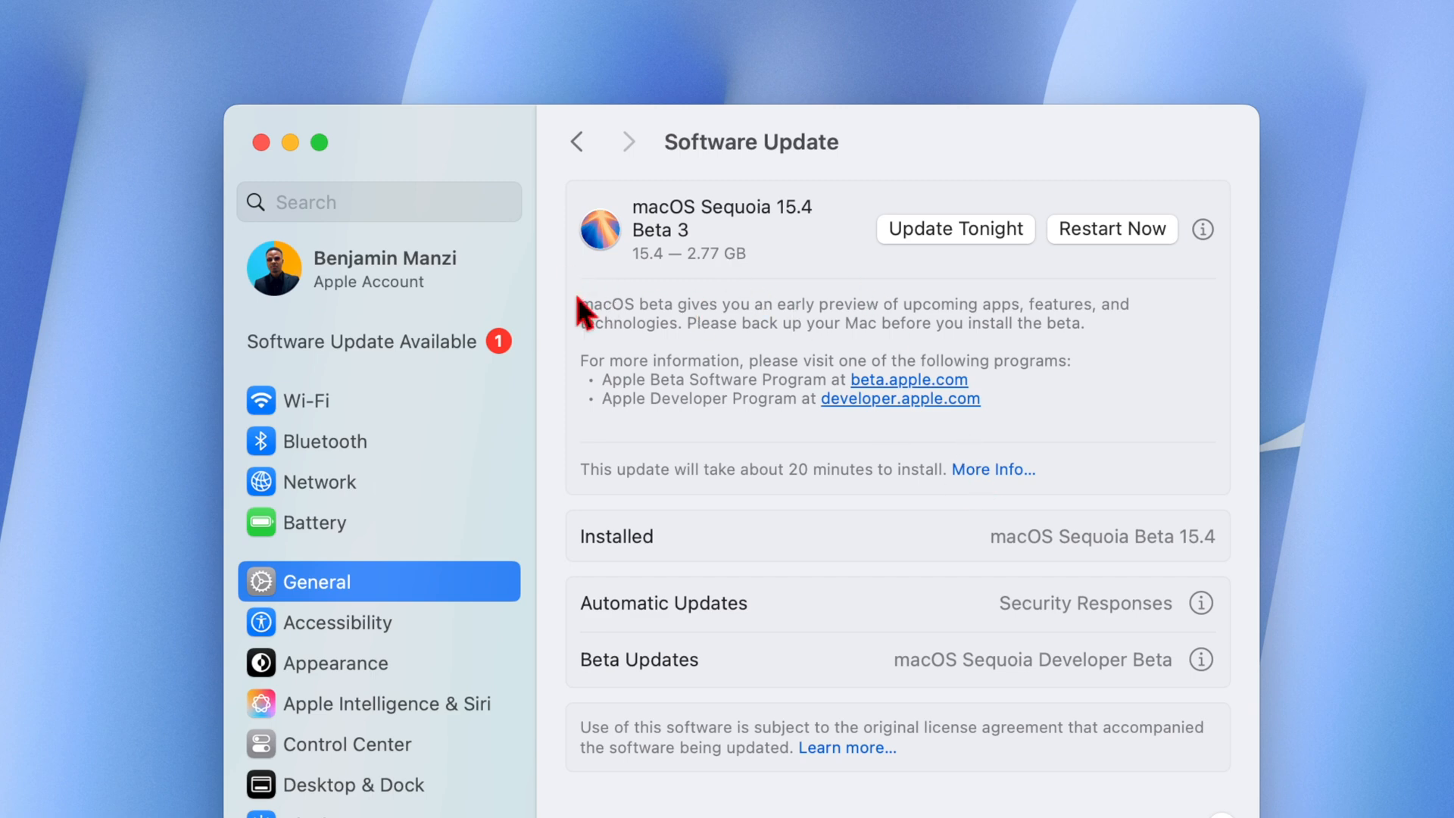
pyautogui.moveTo(662, 147)
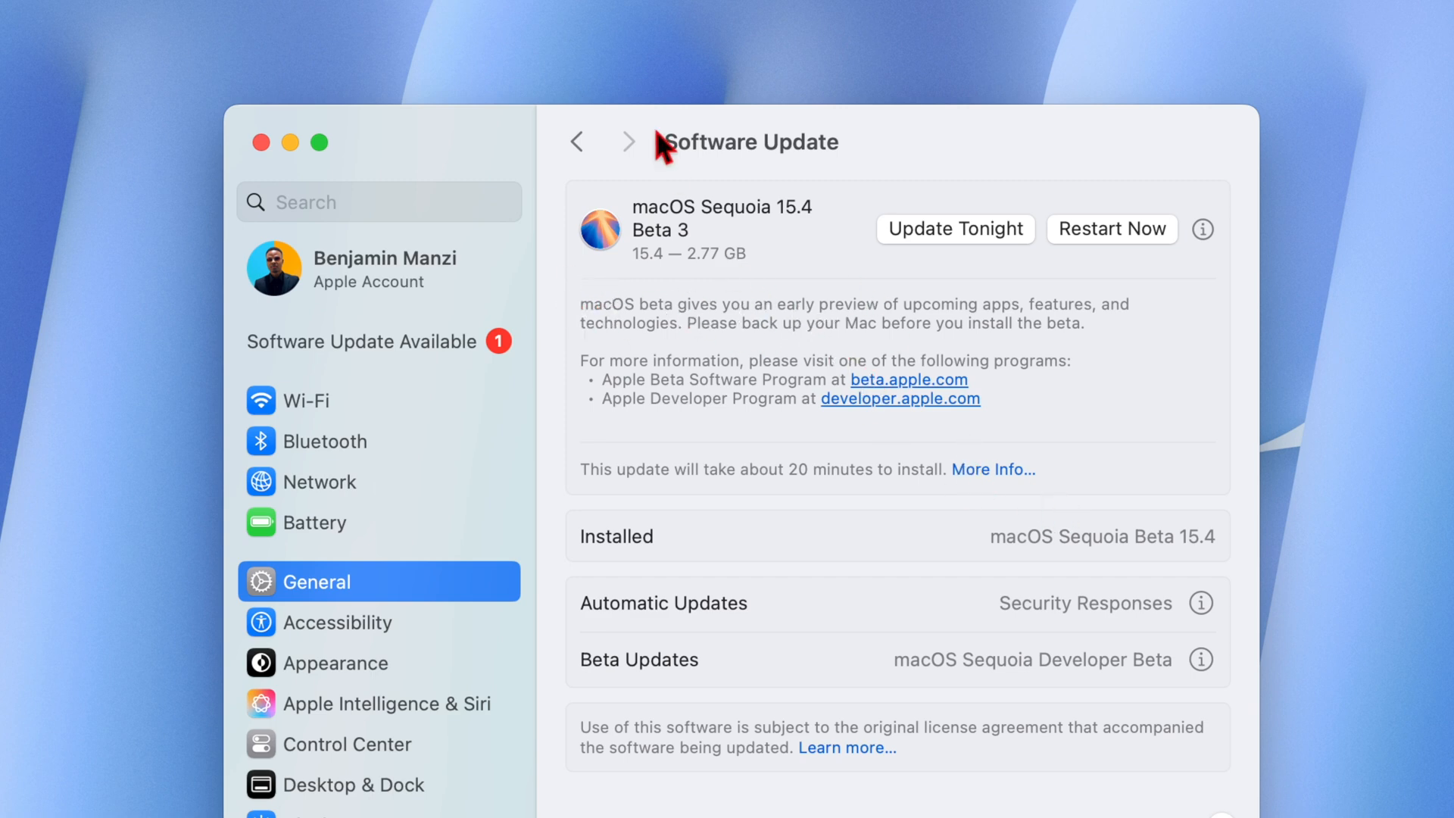
pyautogui.moveTo(707, 510)
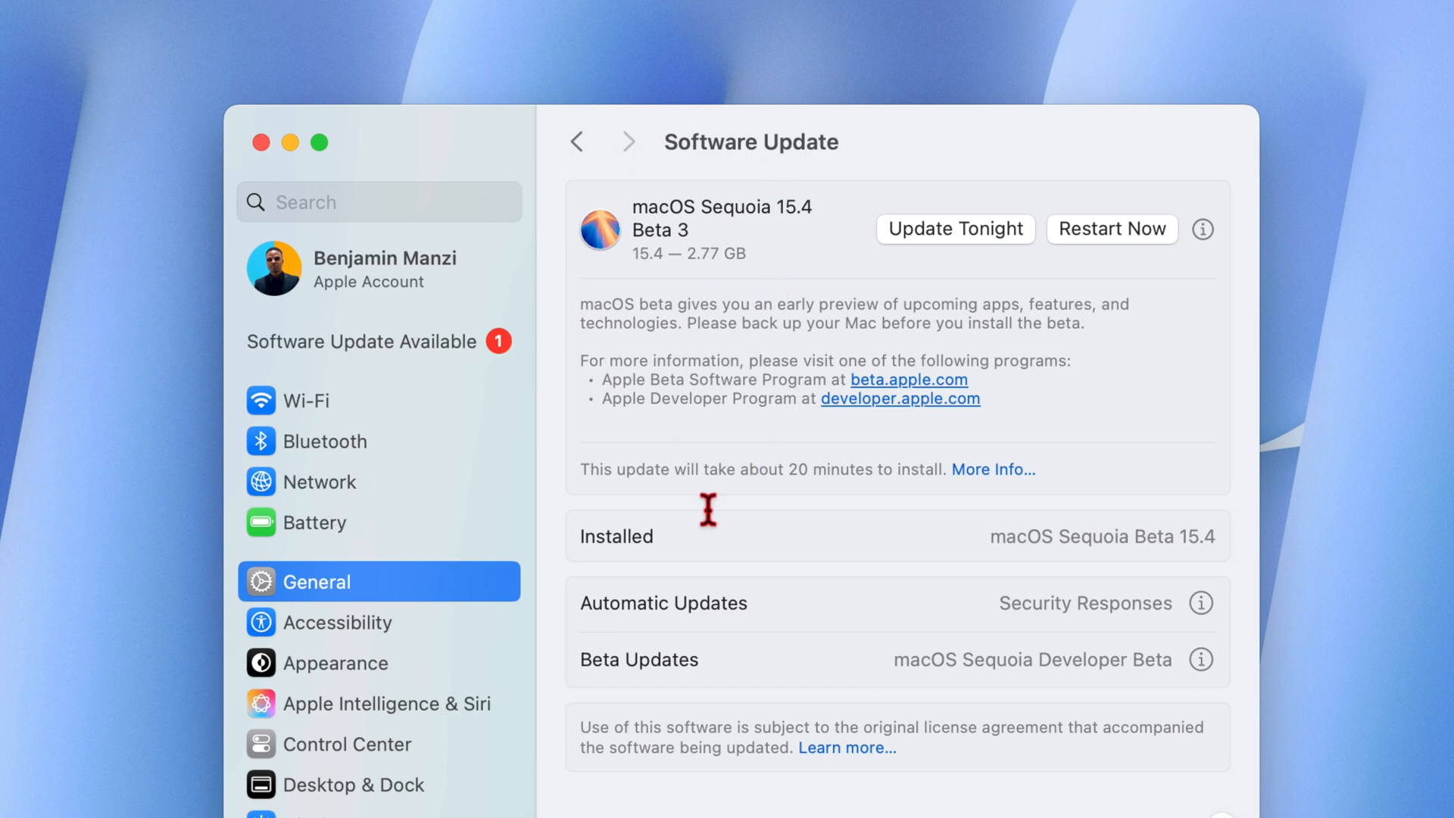
pyautogui.moveTo(868, 319)
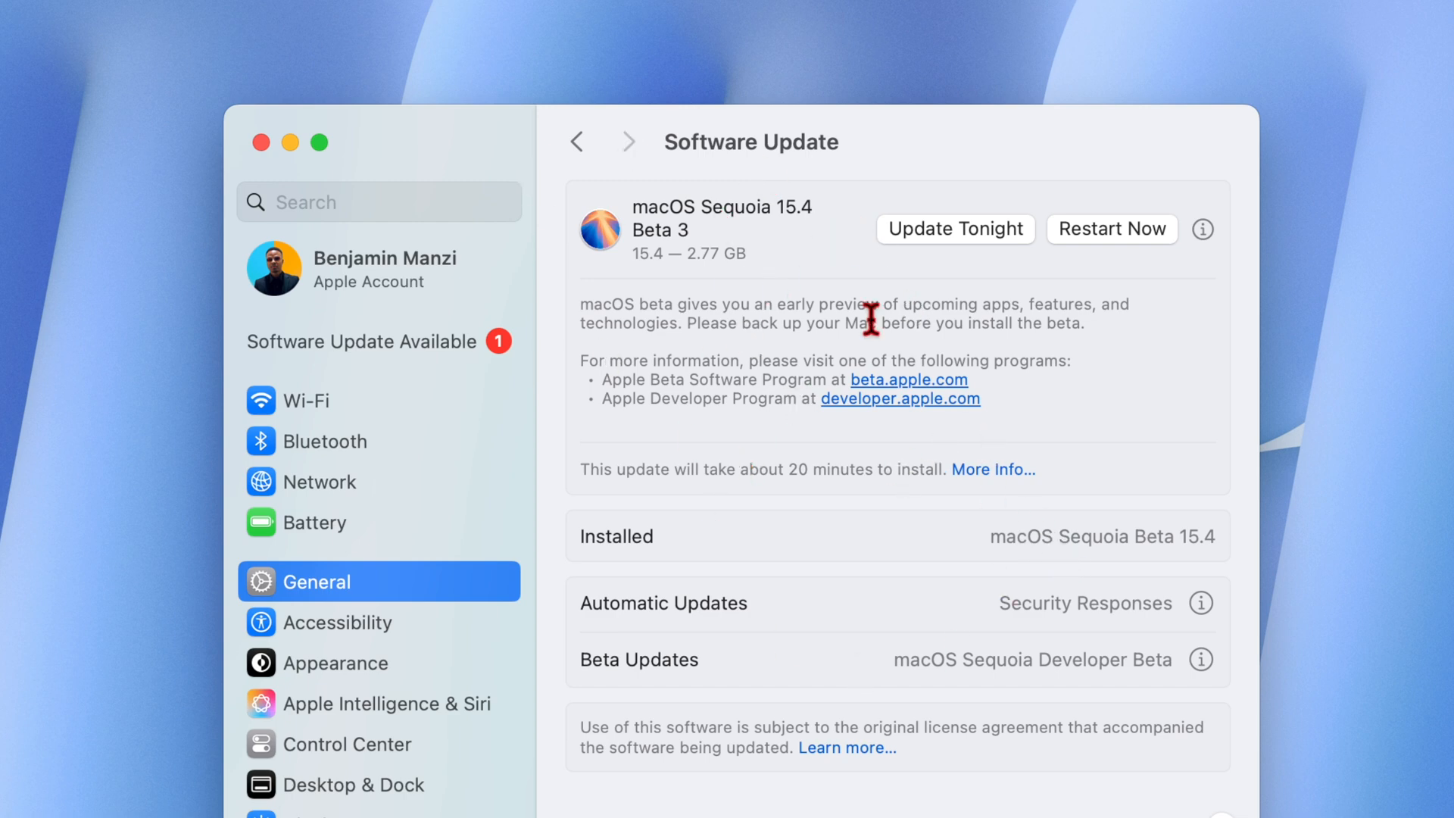
pyautogui.moveTo(844, 312)
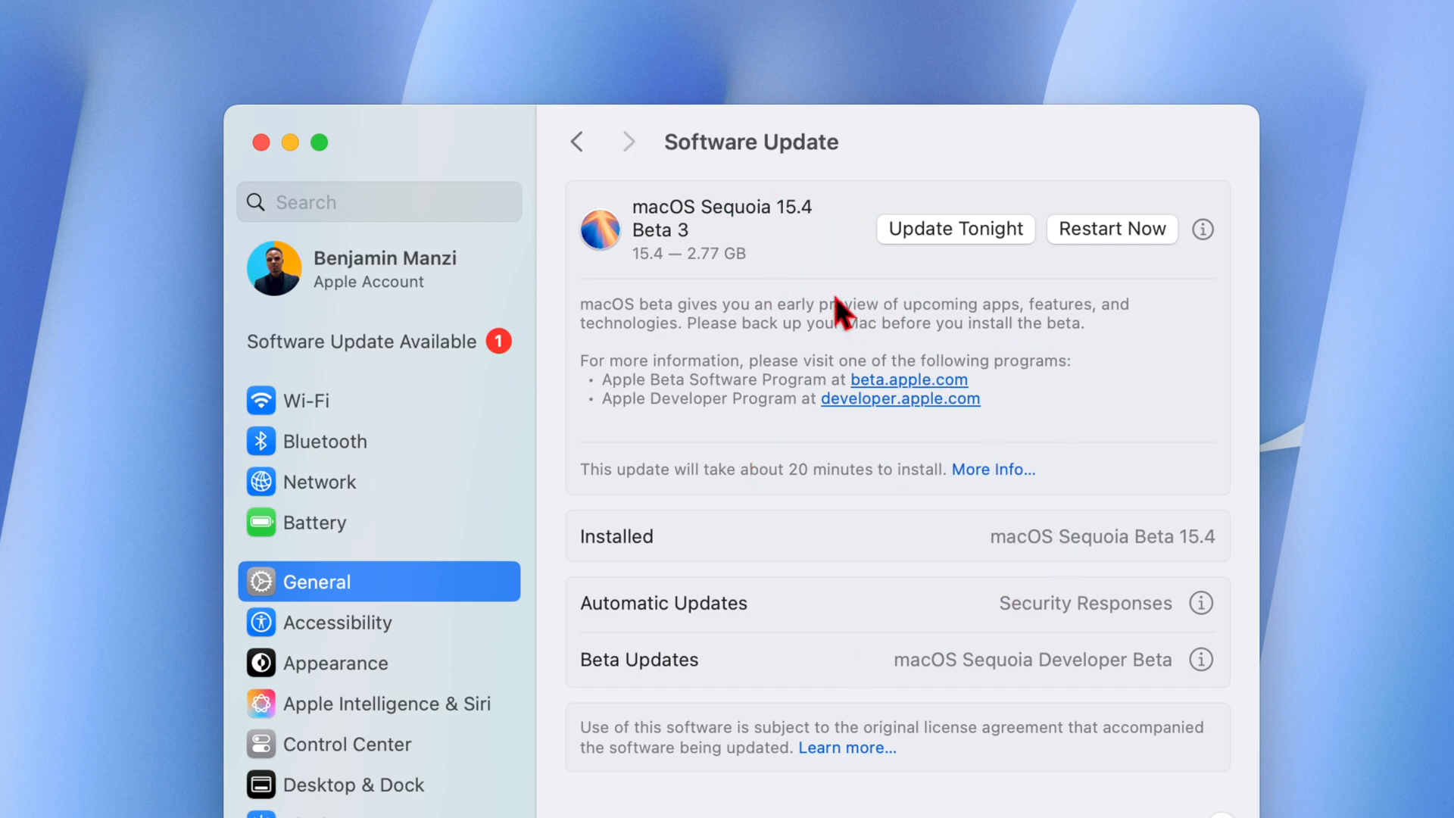
pyautogui.moveTo(738, 278)
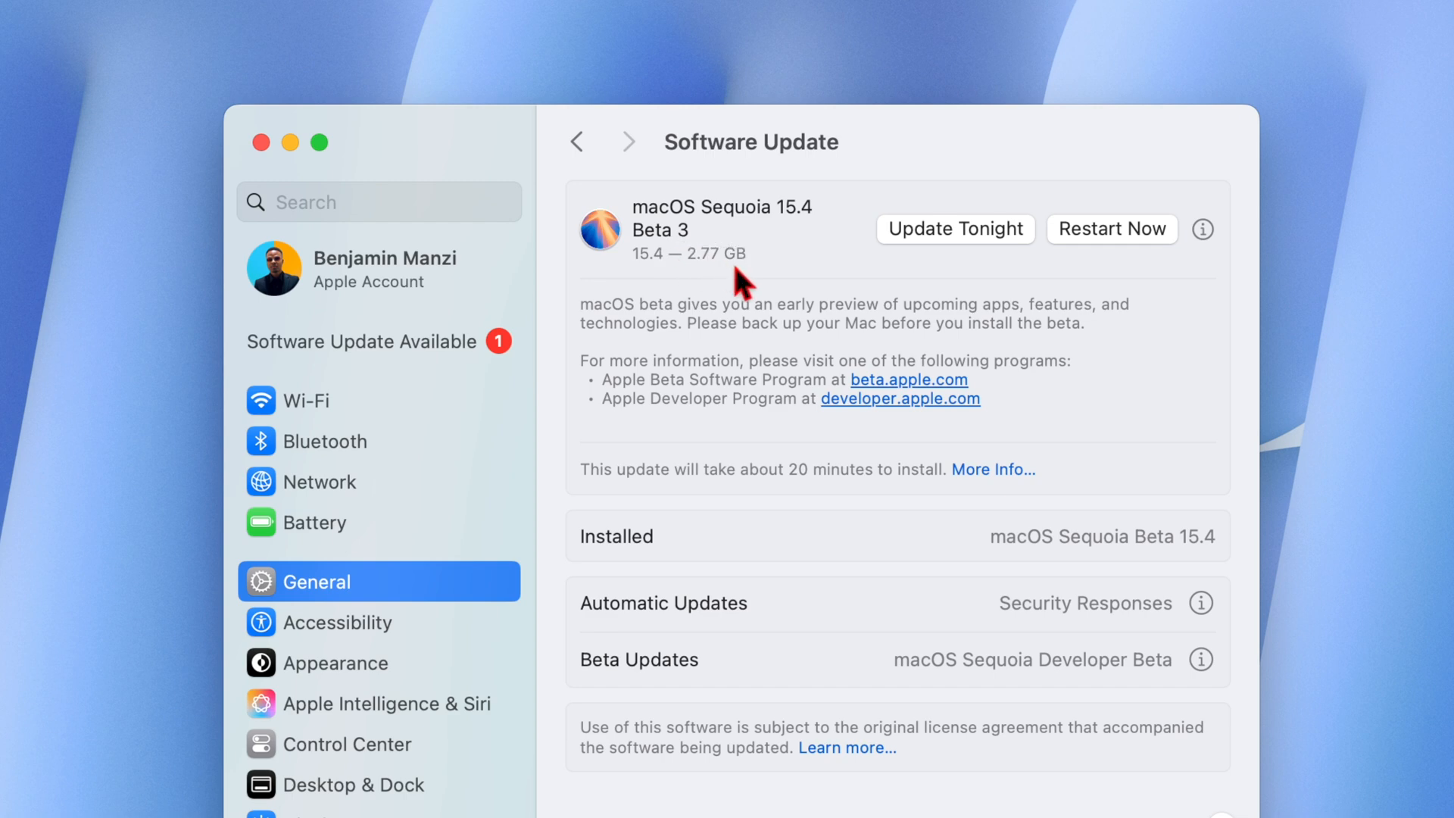
pyautogui.moveTo(589, 314)
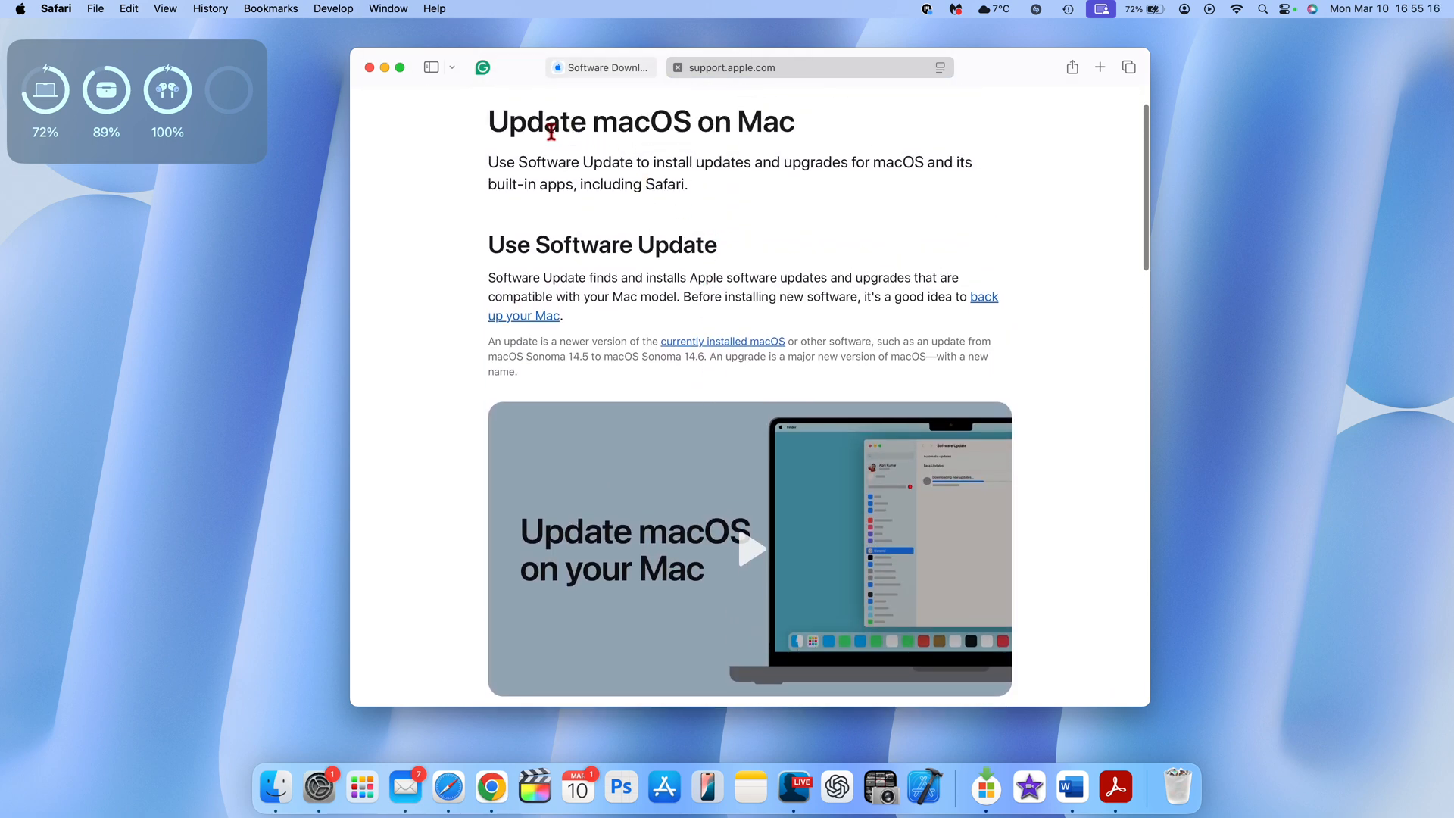
# - Scroll Apple's 'Update macOS on Mac' support article down to its numbered Software Update steps
pyautogui.scroll(-3)
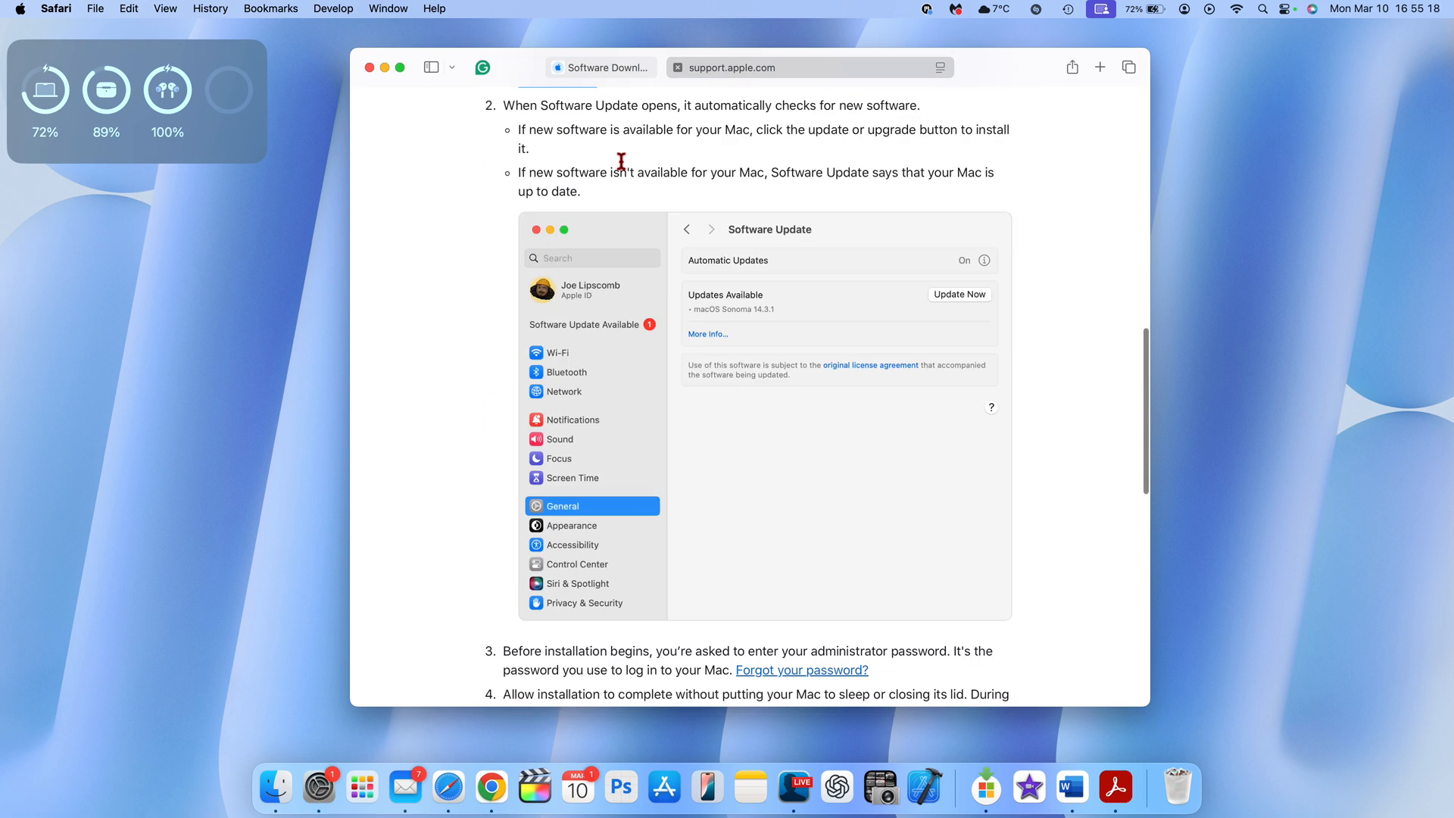
pyautogui.scroll(-3)
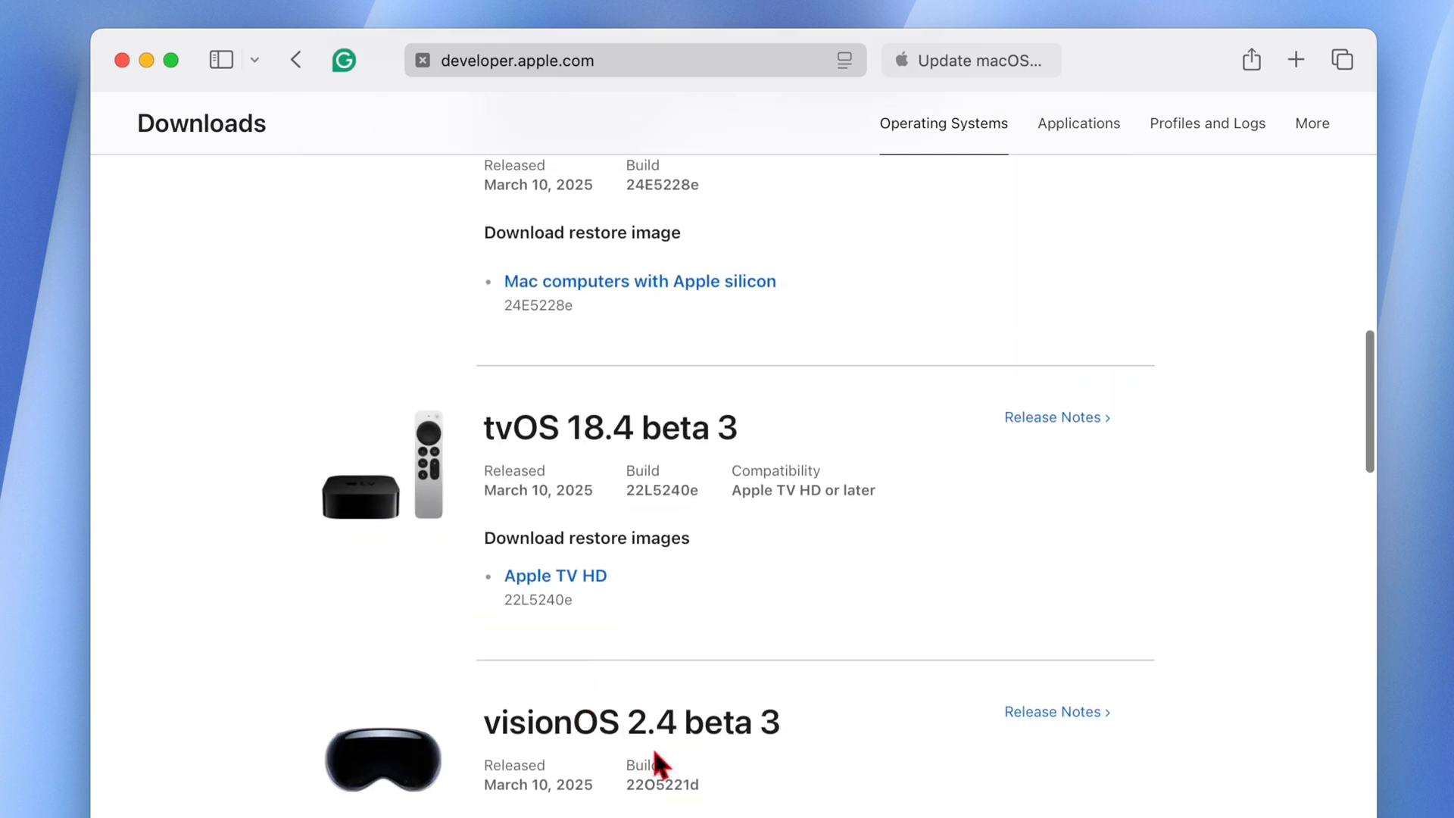
# - Review the beta 3 developer downloads listing, then return to System Settings Software Update
pyautogui.scroll(3)
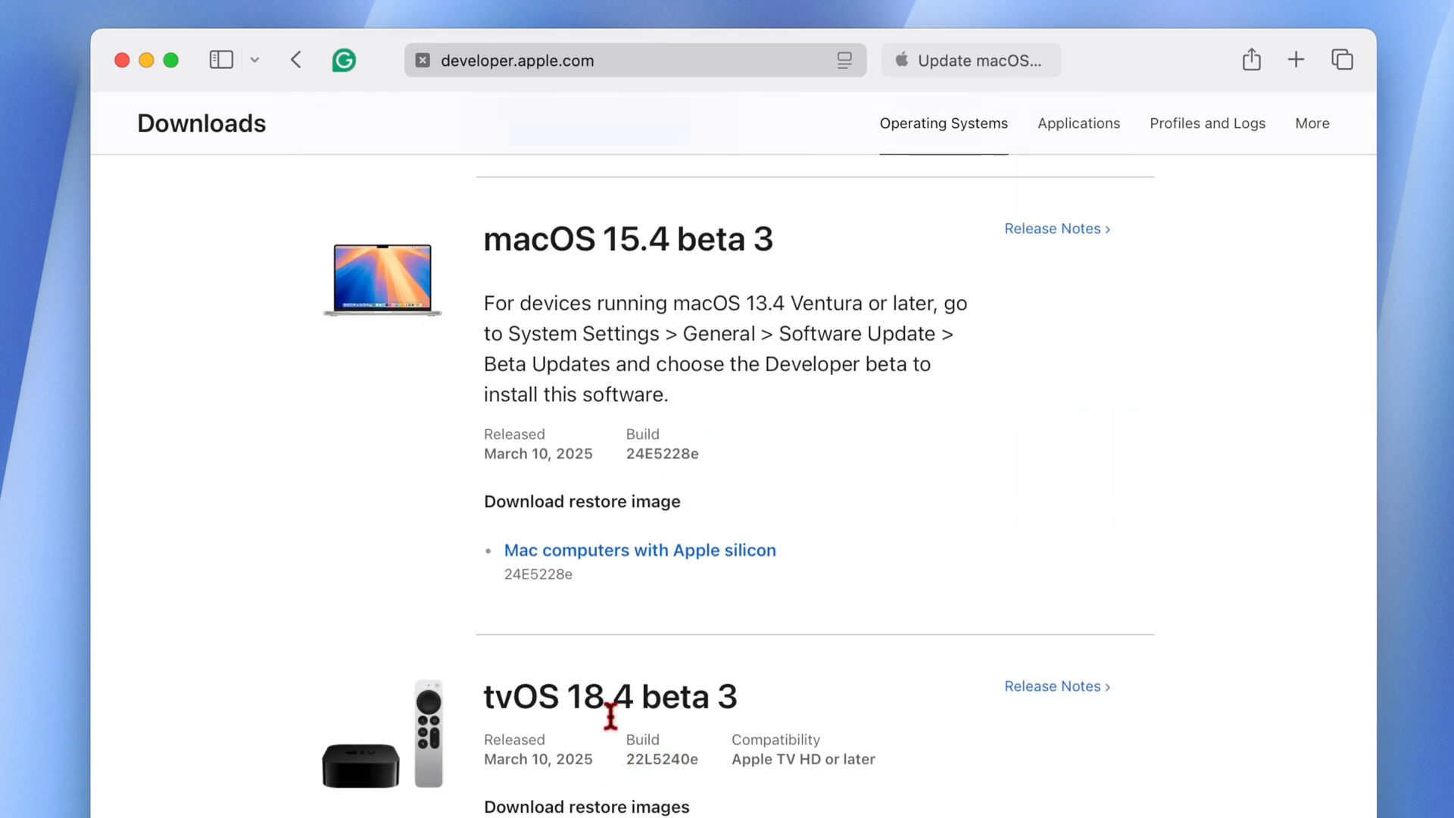
pyautogui.scroll(-3)
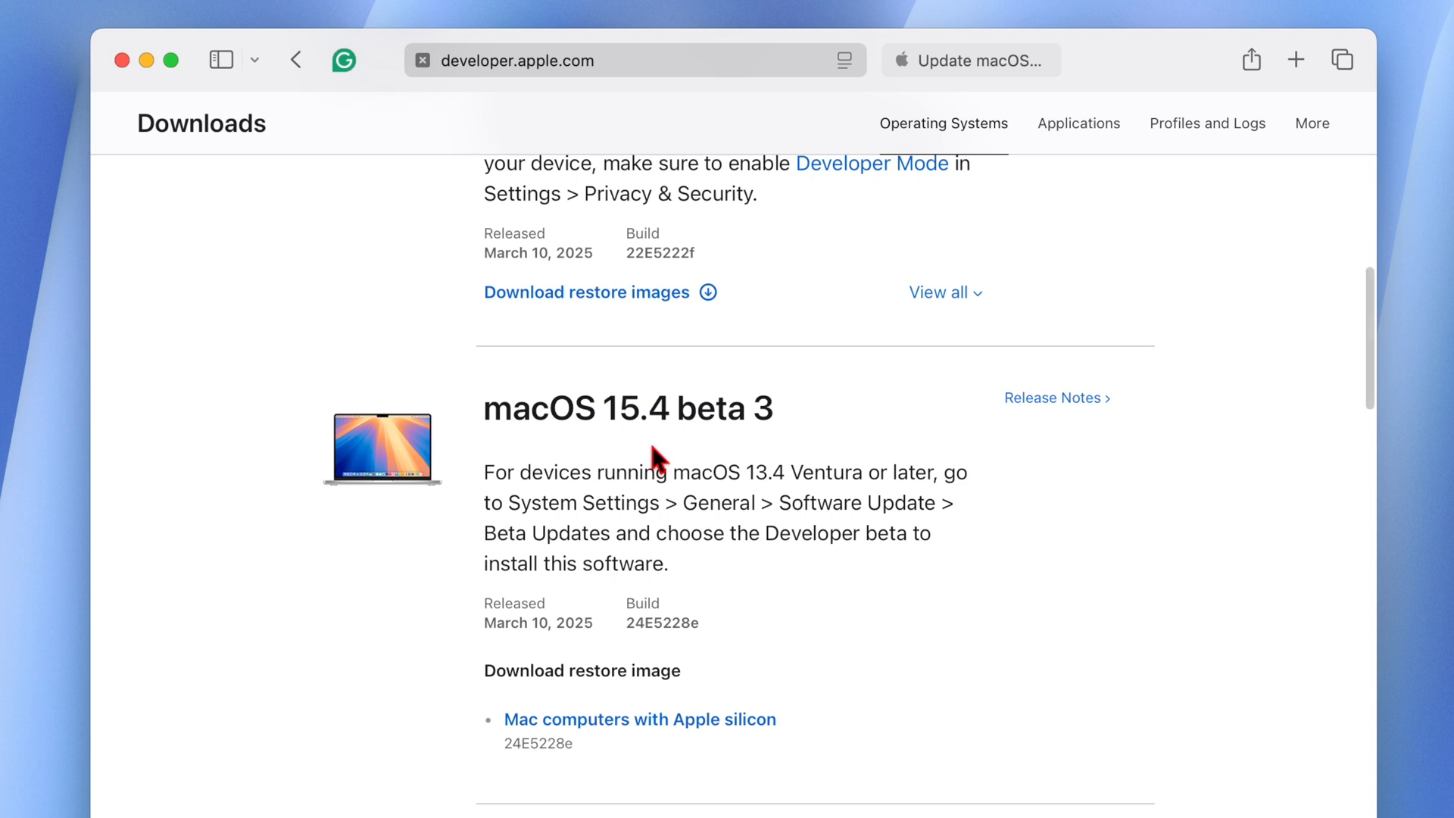
pyautogui.scroll(-3)
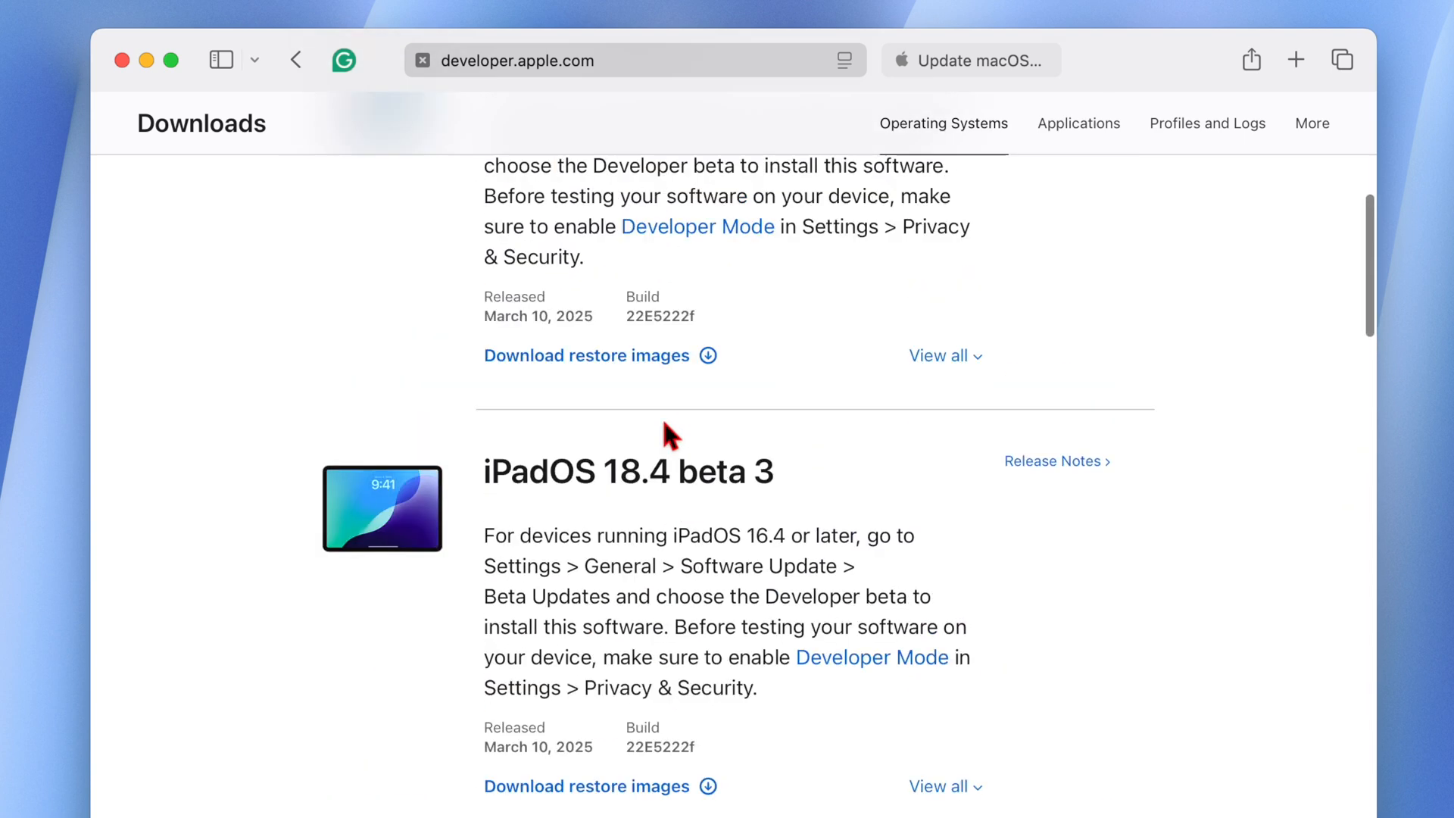
pyautogui.scroll(3)
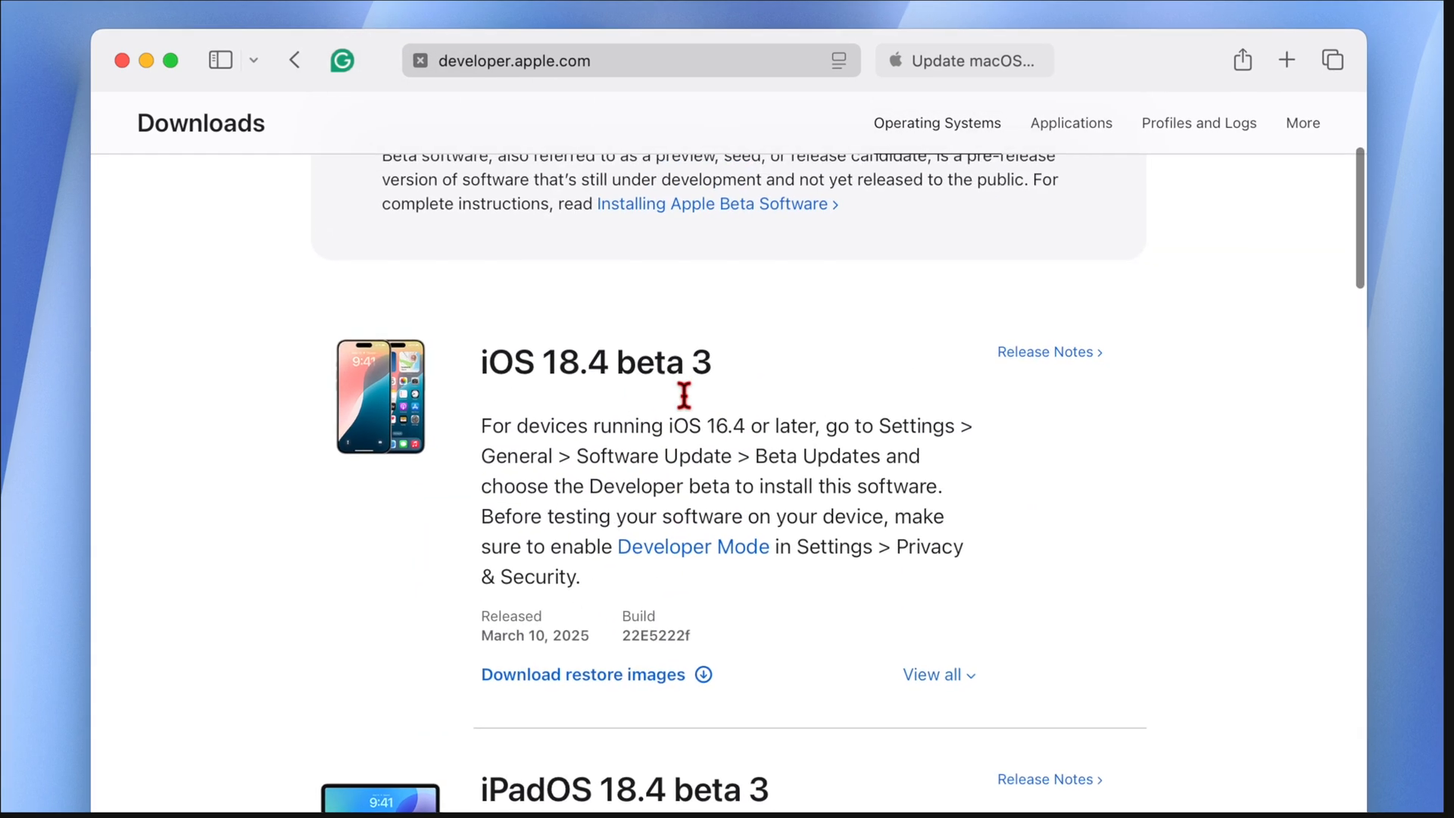
pyautogui.scroll(-3)
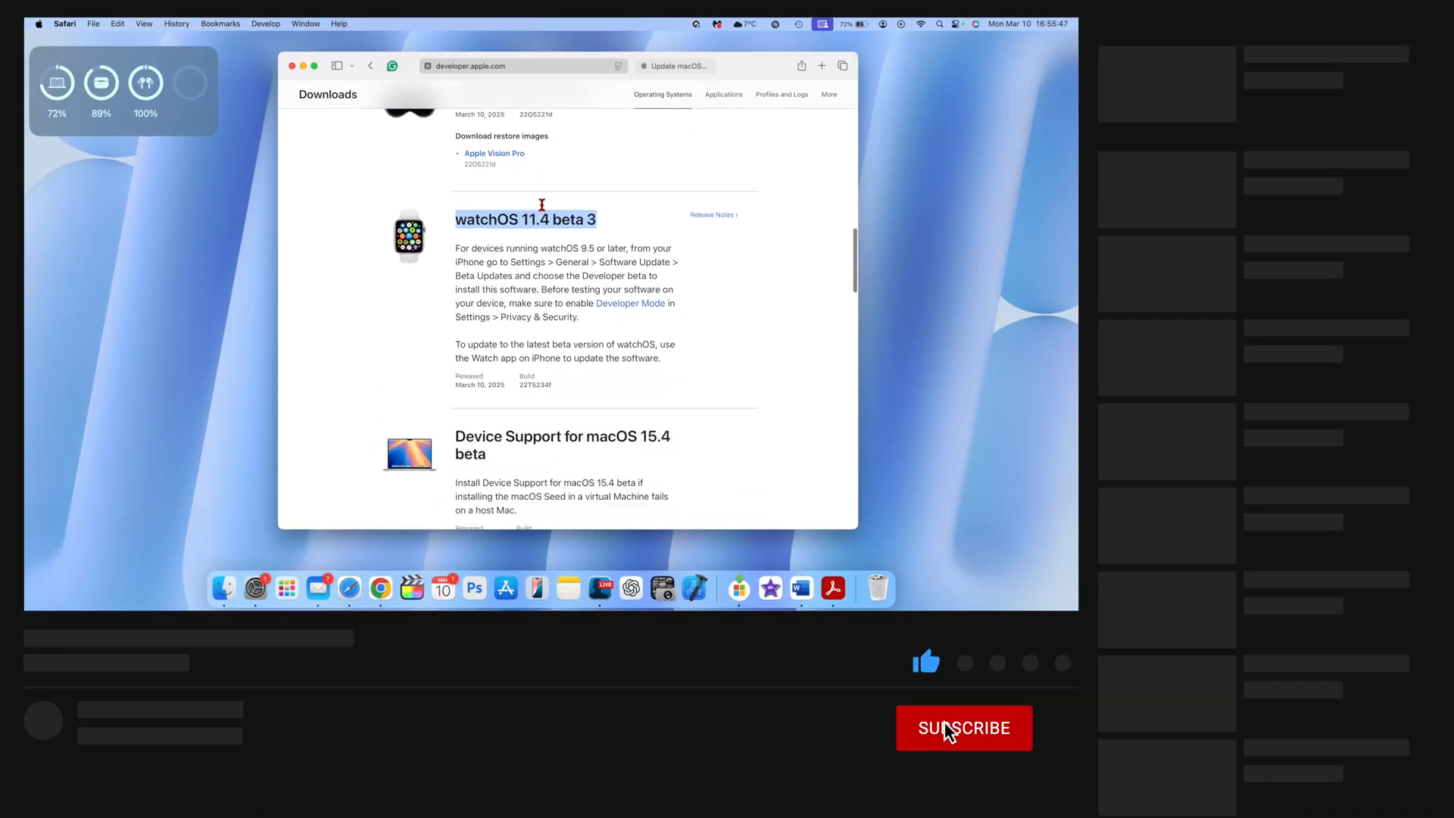
pyautogui.click(963, 728)
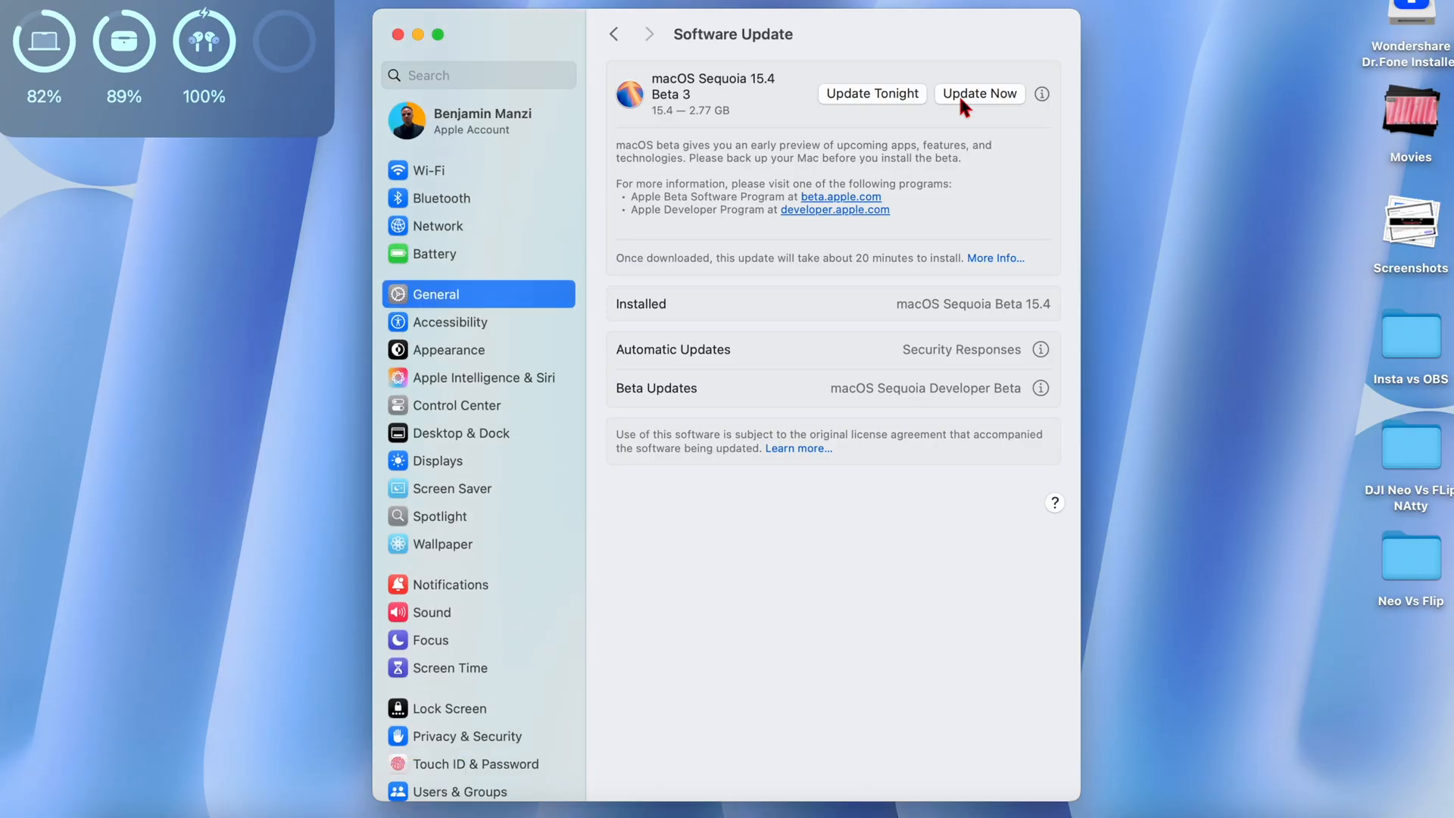
# - Begin downloading the macOS Sequoia 15.4 Beta 3 update (2.77 GB)
pyautogui.click(979, 92)
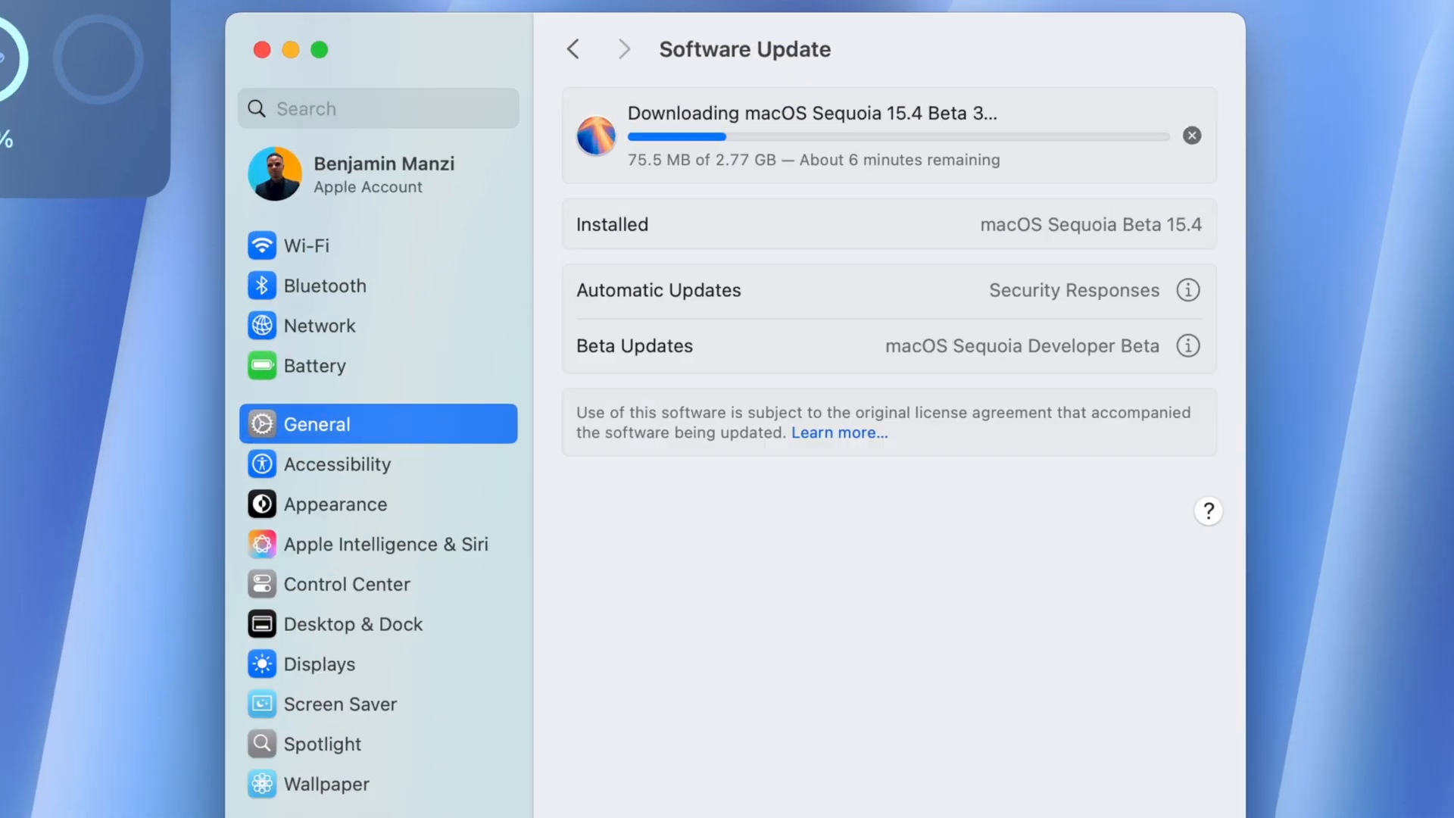